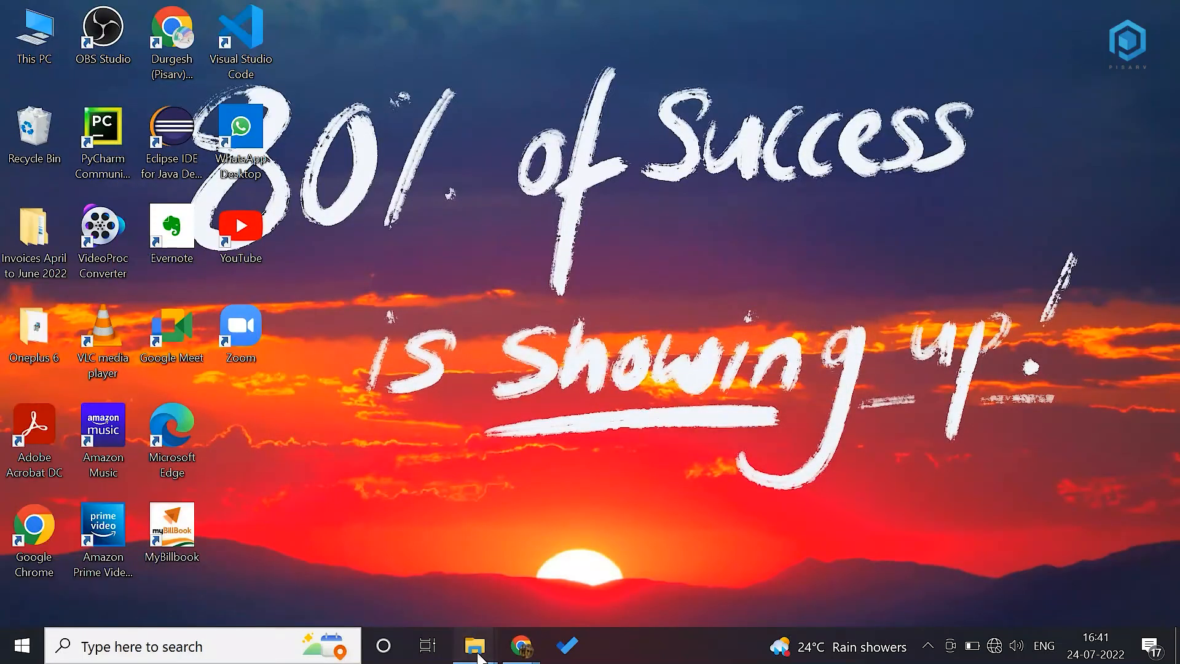
- Restore the CODEAN editor window showing the micro:bit Images Rabbit loop script
{"action": "left_click", "coordinate": [473, 646]}
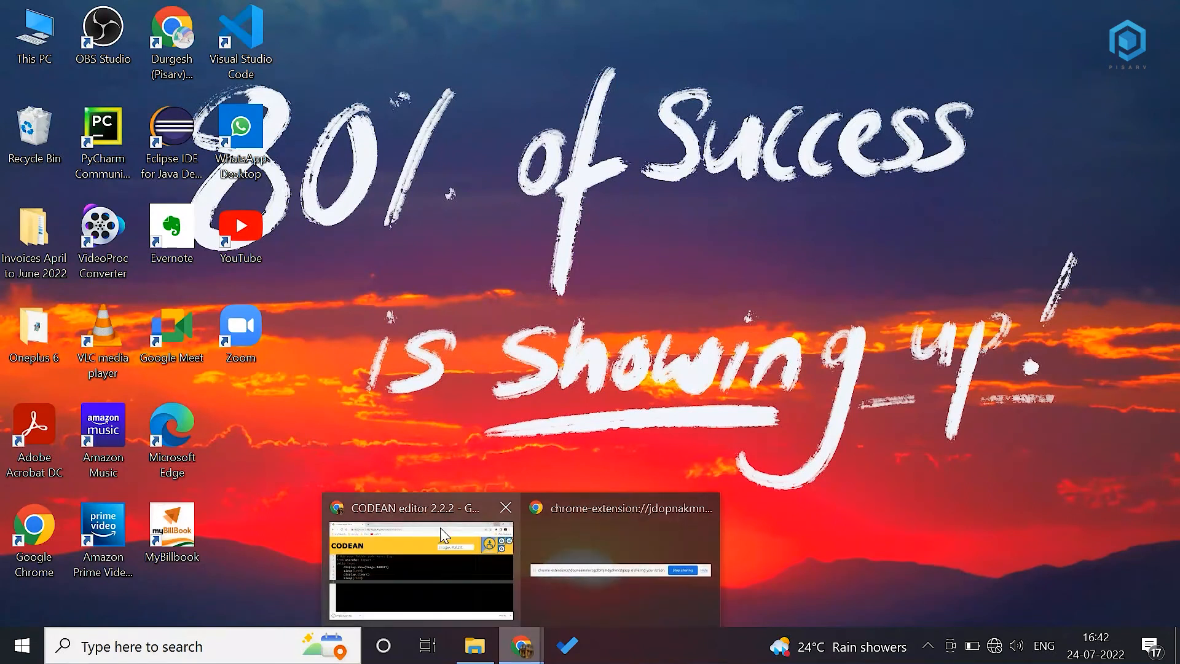
{"action": "left_click", "coordinate": [419, 557]}
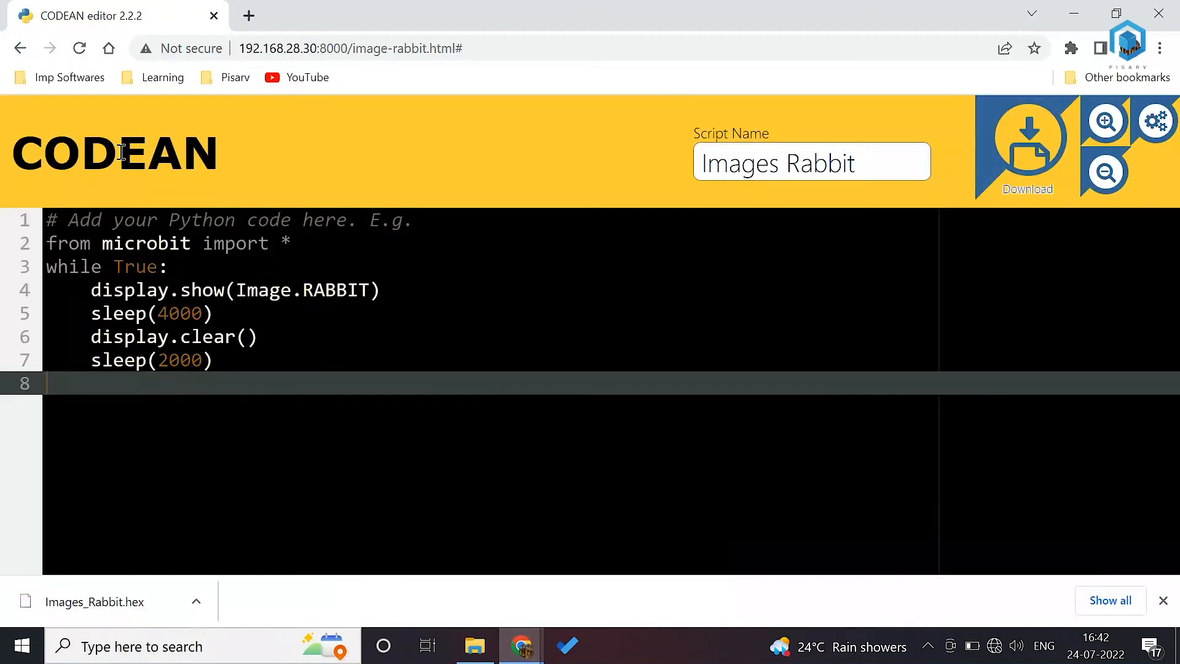
{"action": "left_click", "coordinate": [21, 48]}
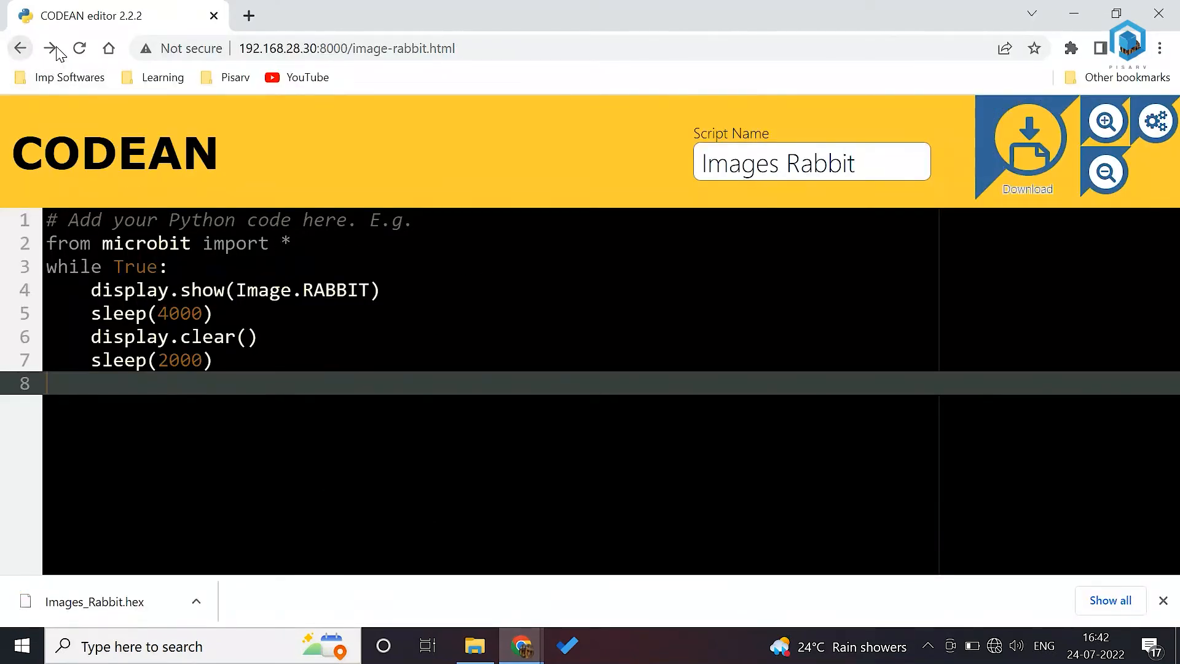
{"action": "mouse_move", "coordinate": [20, 48]}
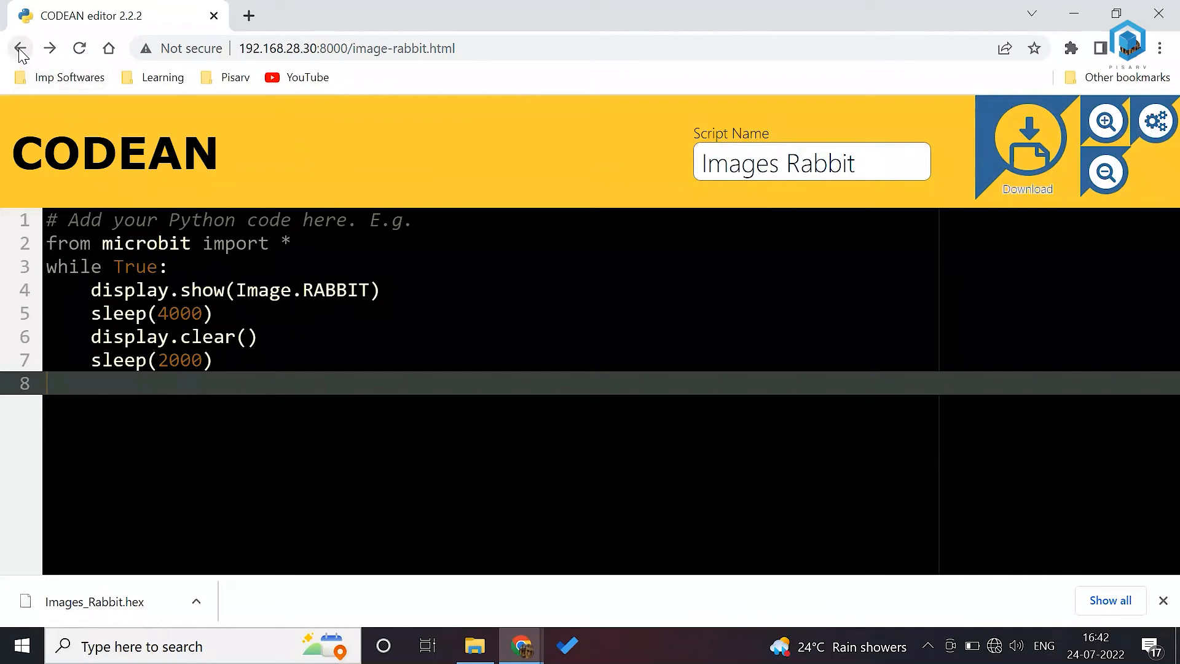
- Return to robotics.html and scroll through the Buttons, Pins and music activity sections
{"action": "left_click", "coordinate": [20, 48]}
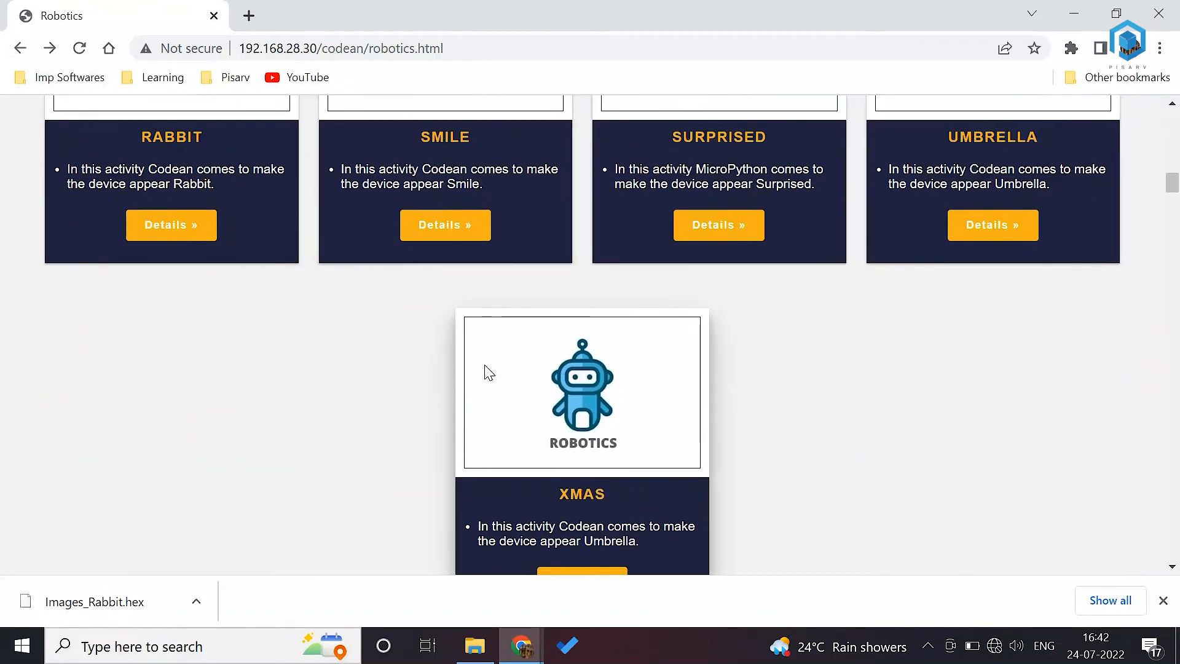
{"action": "scroll", "scroll_direction": "down", "scroll_amount": 3}
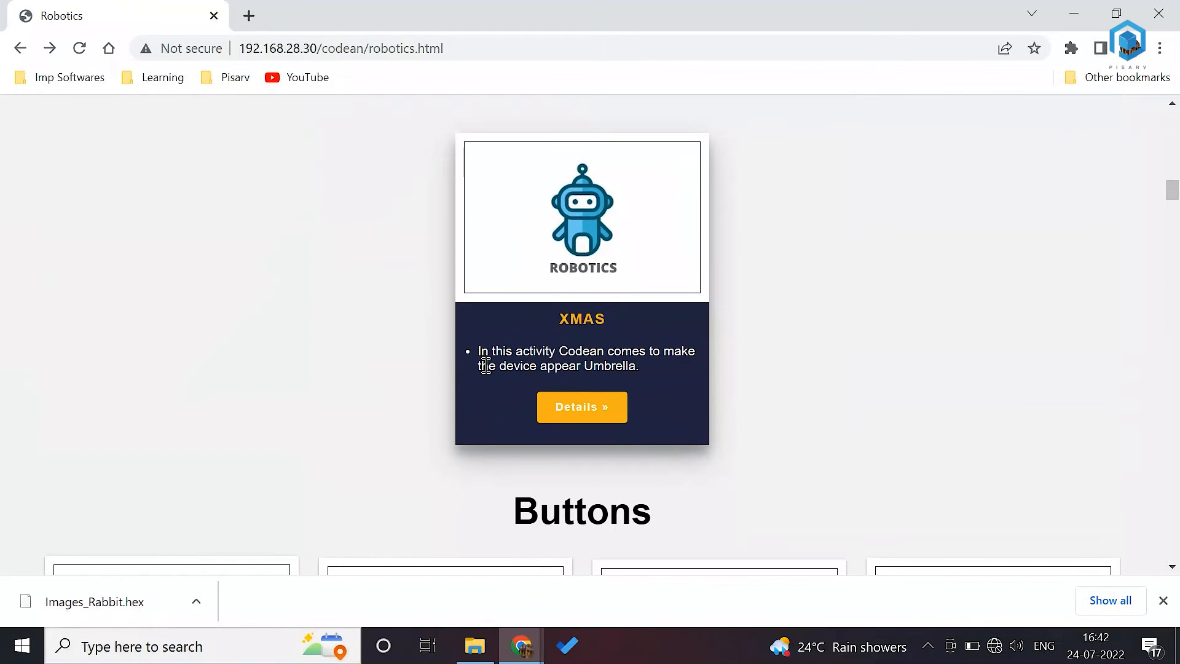
{"action": "scroll", "scroll_direction": "down", "scroll_amount": 3}
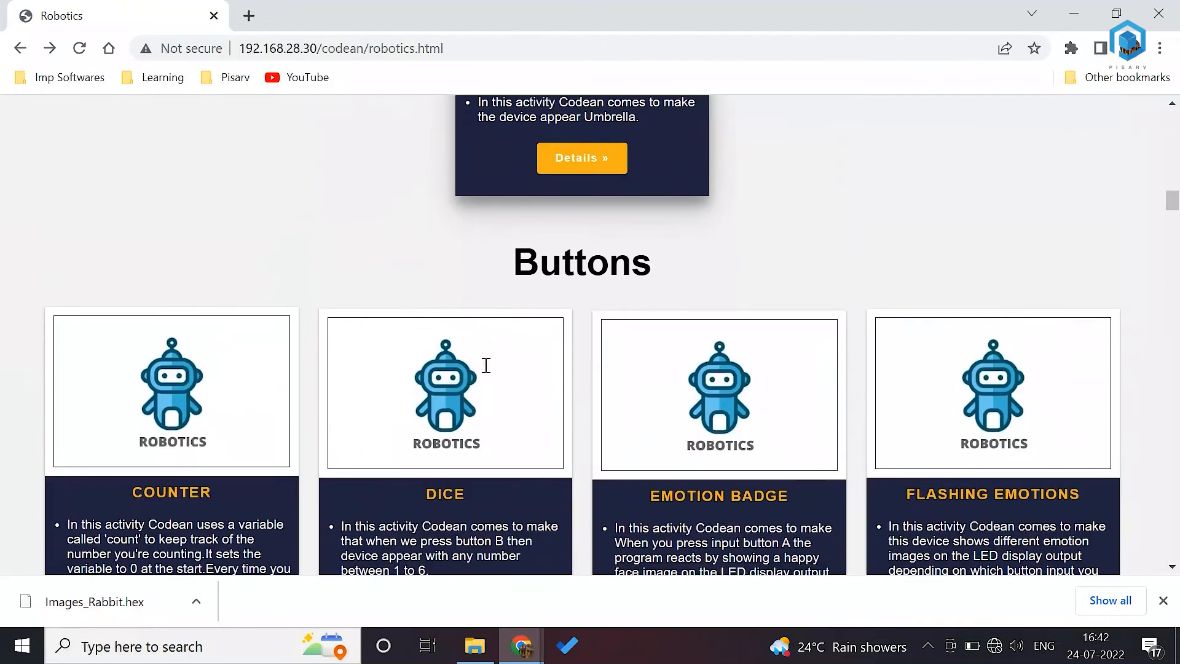
{"action": "scroll", "scroll_direction": "down", "scroll_amount": 3}
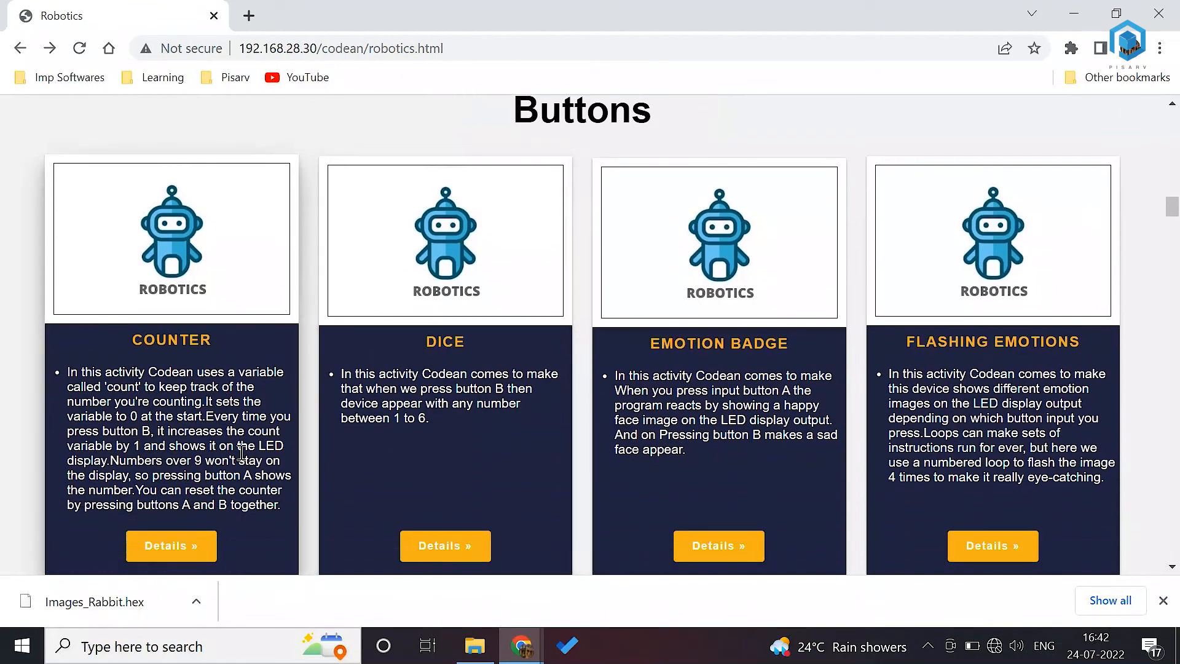
{"action": "scroll", "scroll_direction": "down", "scroll_amount": 3}
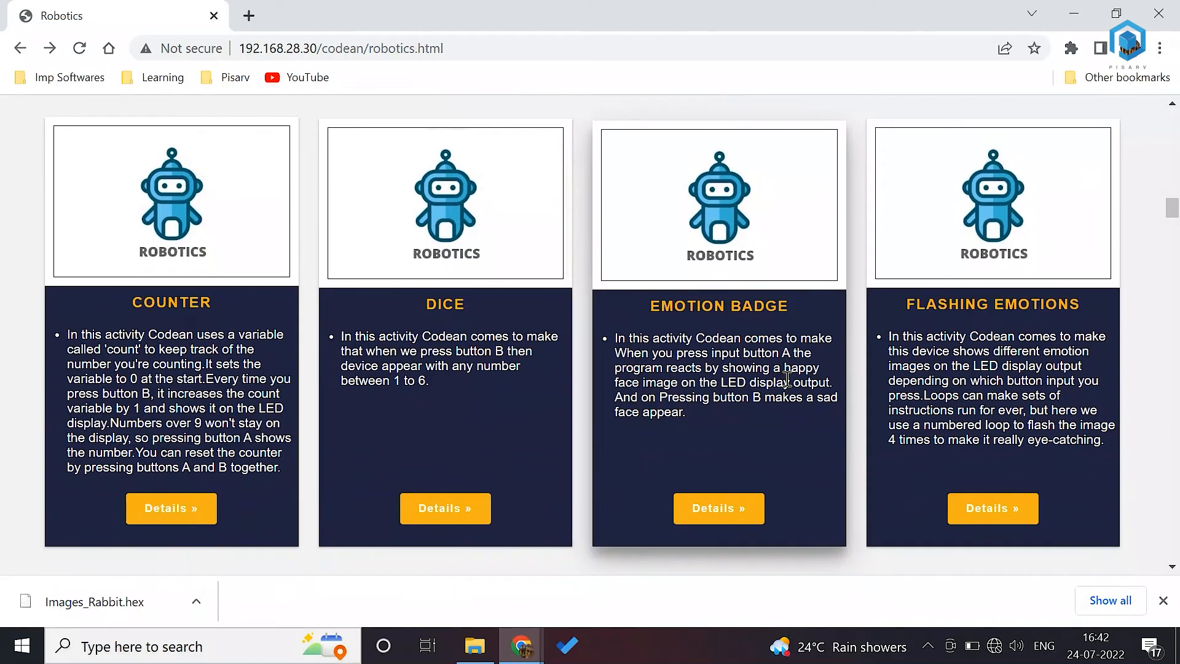
{"action": "scroll", "scroll_direction": "down", "scroll_amount": 3}
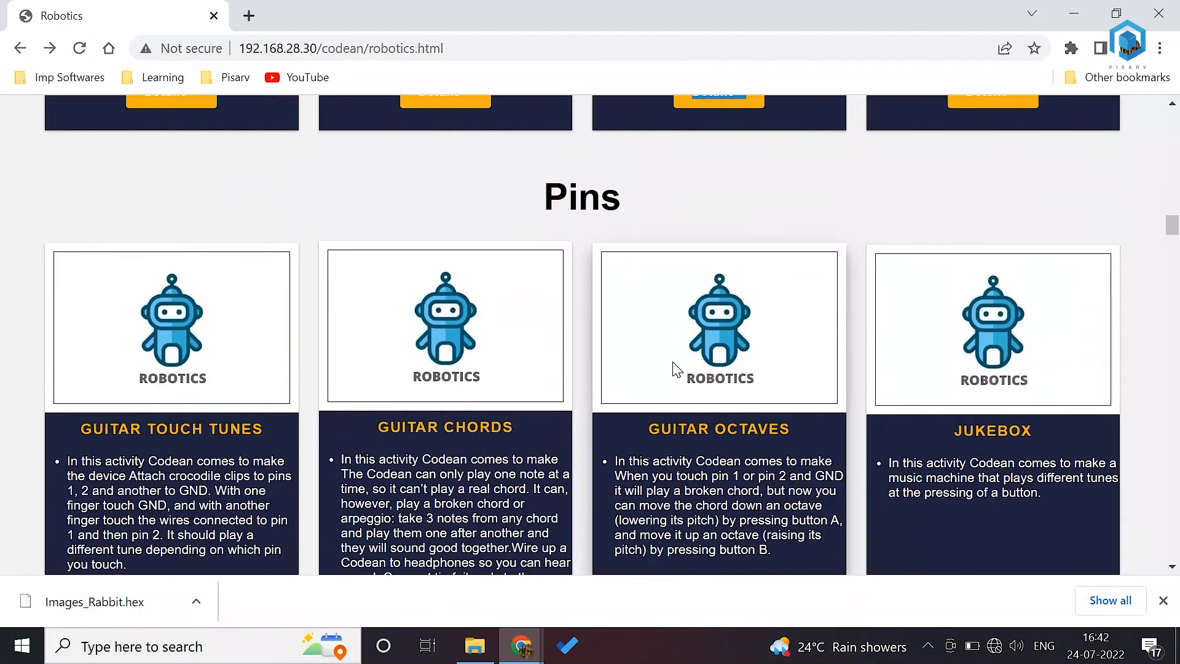
{"action": "scroll", "scroll_direction": "down", "scroll_amount": 3}
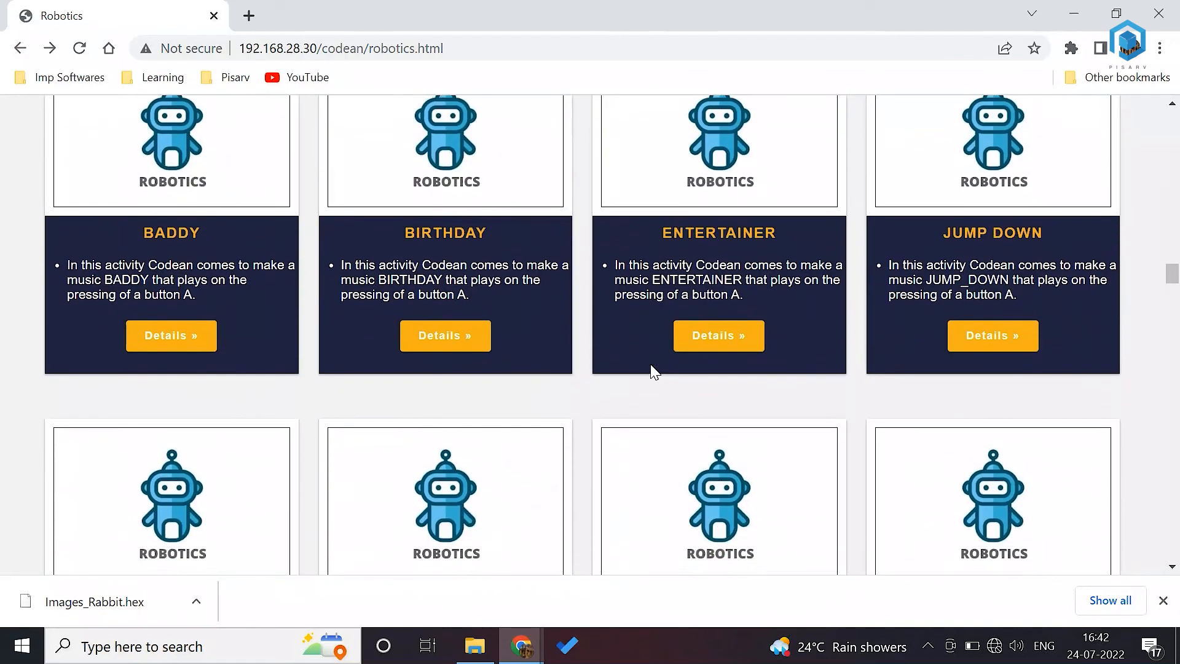
- Continue down the catalogue through the Random, Compass and Light Sensor sections
{"action": "scroll", "scroll_direction": "down", "scroll_amount": 3}
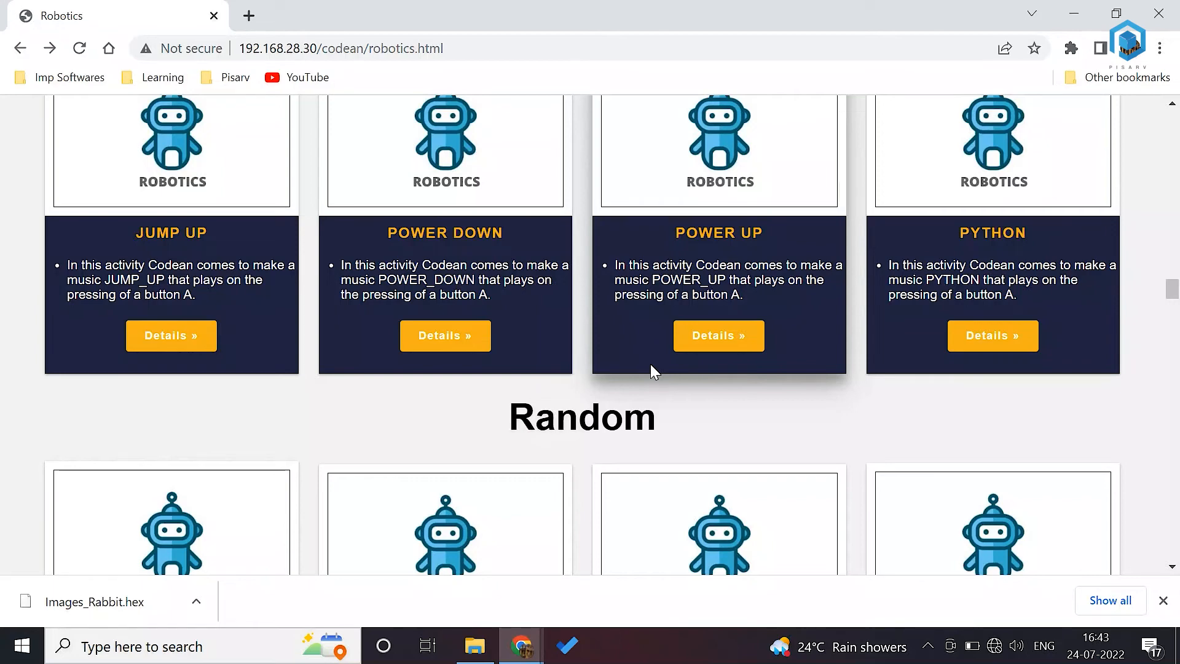
{"action": "scroll", "scroll_direction": "down", "scroll_amount": 3}
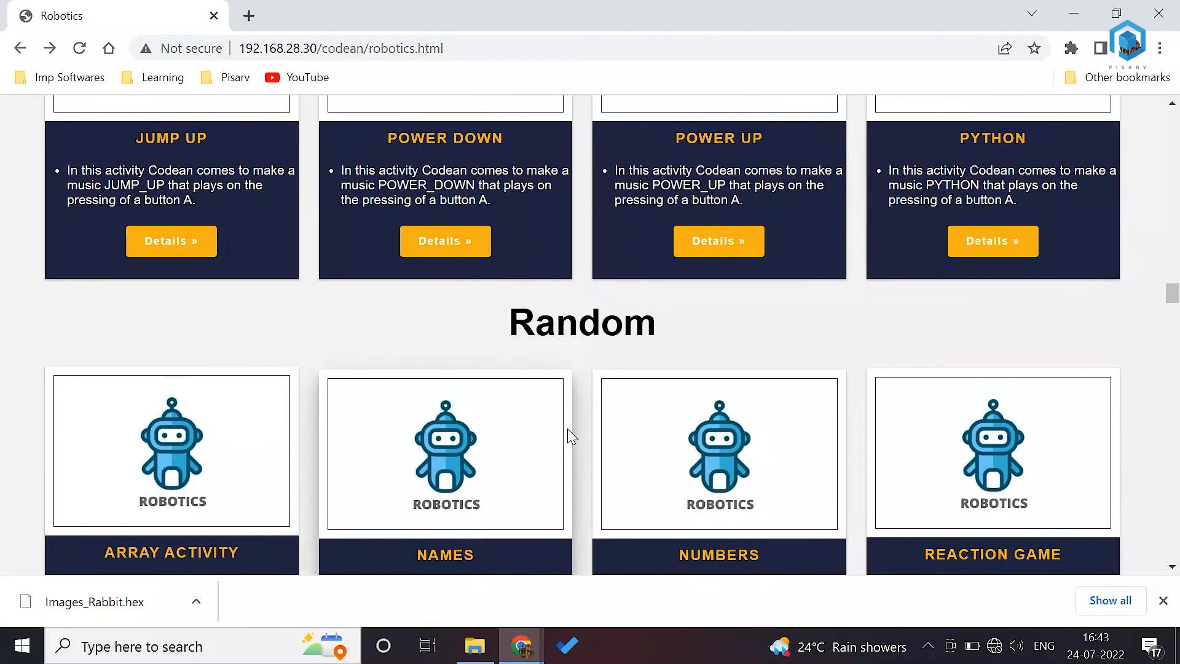
{"action": "scroll", "scroll_direction": "down", "scroll_amount": 3}
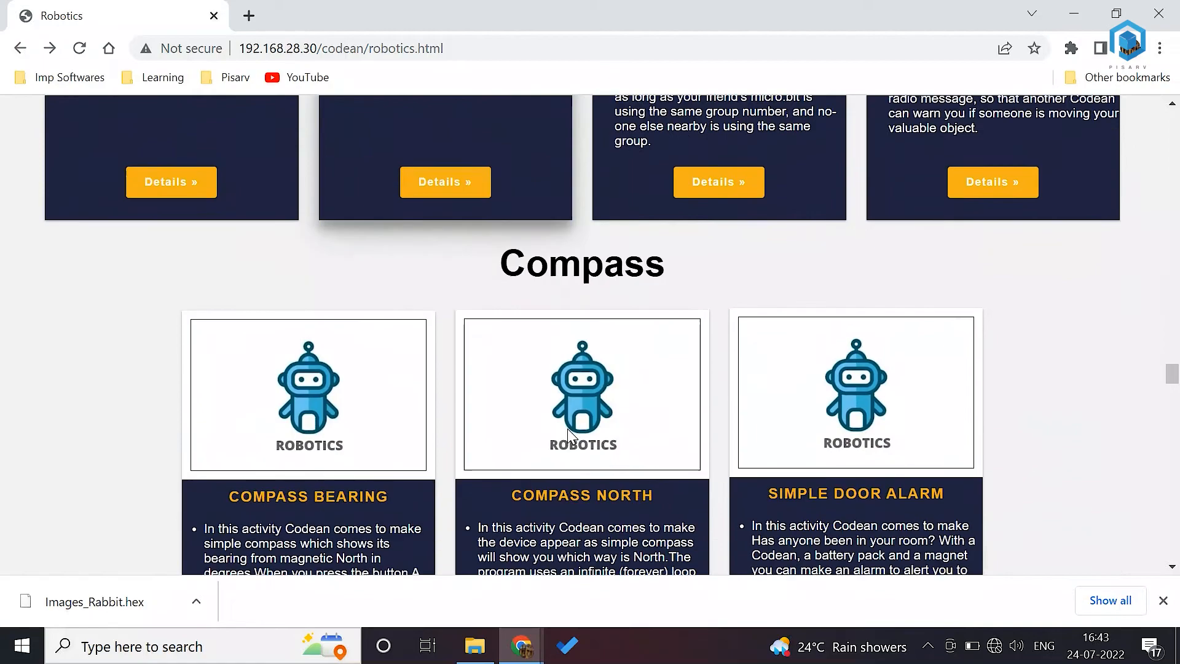
{"action": "scroll", "scroll_direction": "down", "scroll_amount": 3}
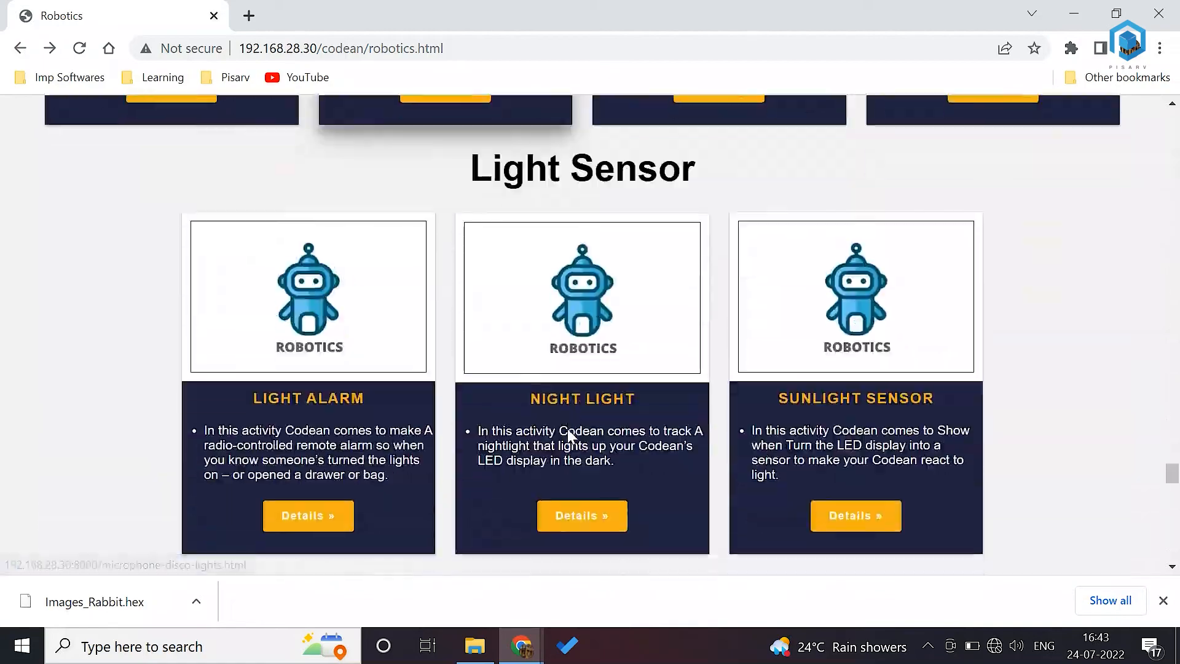
{"action": "scroll", "scroll_direction": "up", "scroll_amount": 3}
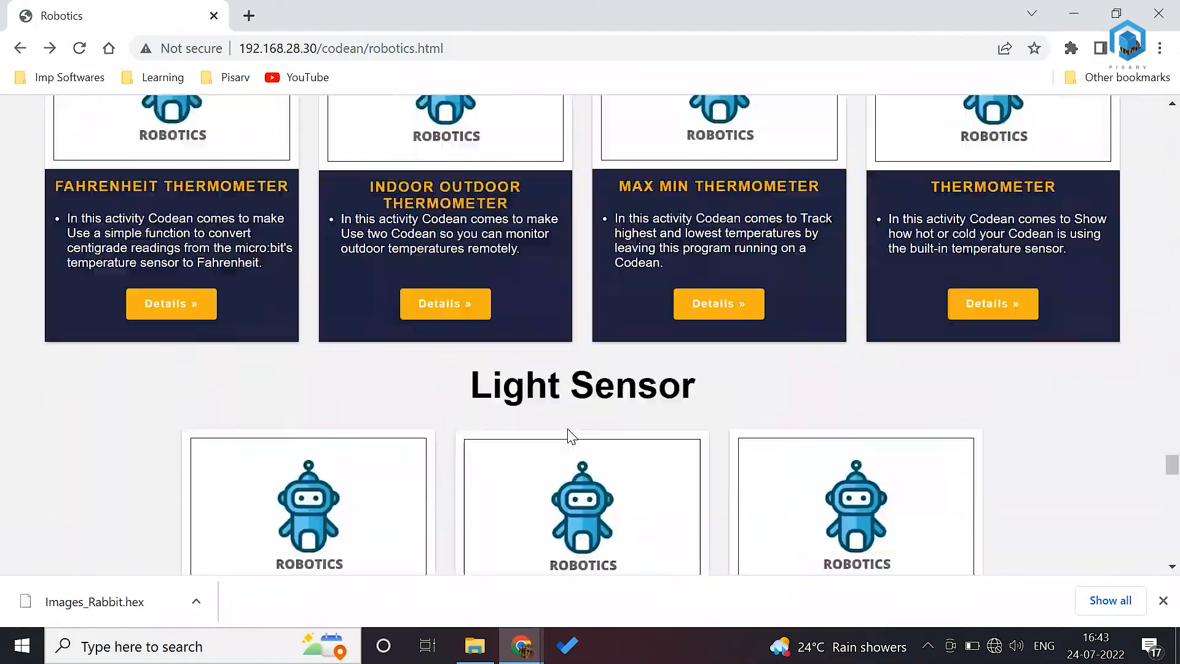
{"action": "scroll", "scroll_direction": "down", "scroll_amount": 3}
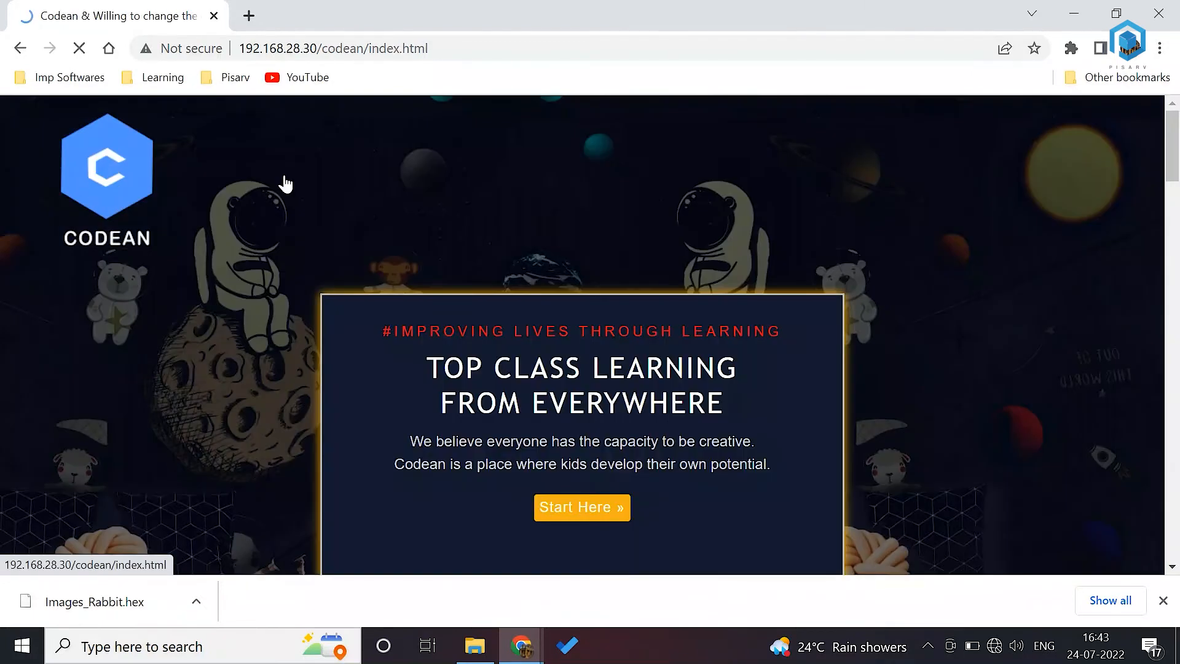
- Scroll the home page down to the Select Languages grid with Robotics listed
{"action": "scroll", "scroll_direction": "down", "scroll_amount": 3}
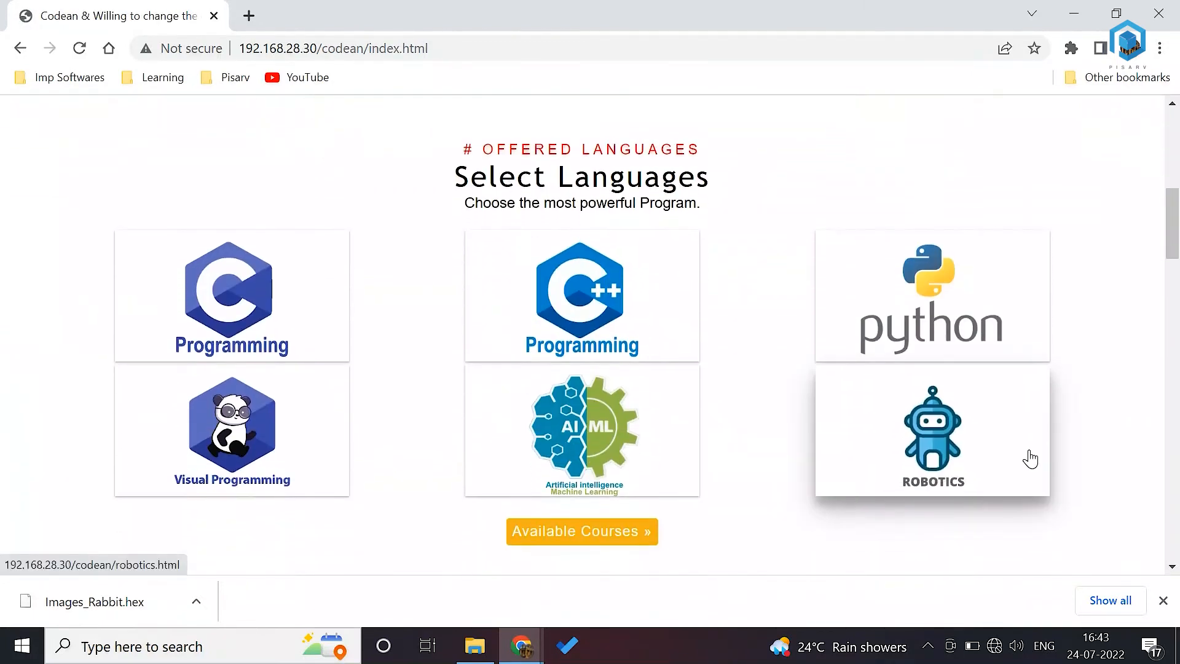